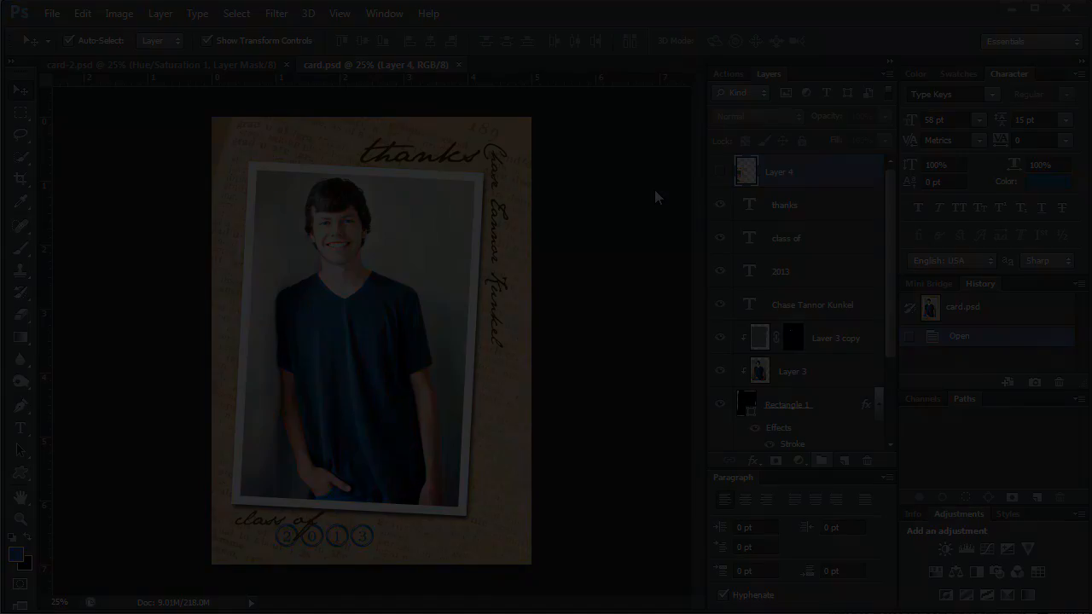
Step: Make card-2.psd, the blank template with the gray photo placeholder, the active document
click(163, 64)
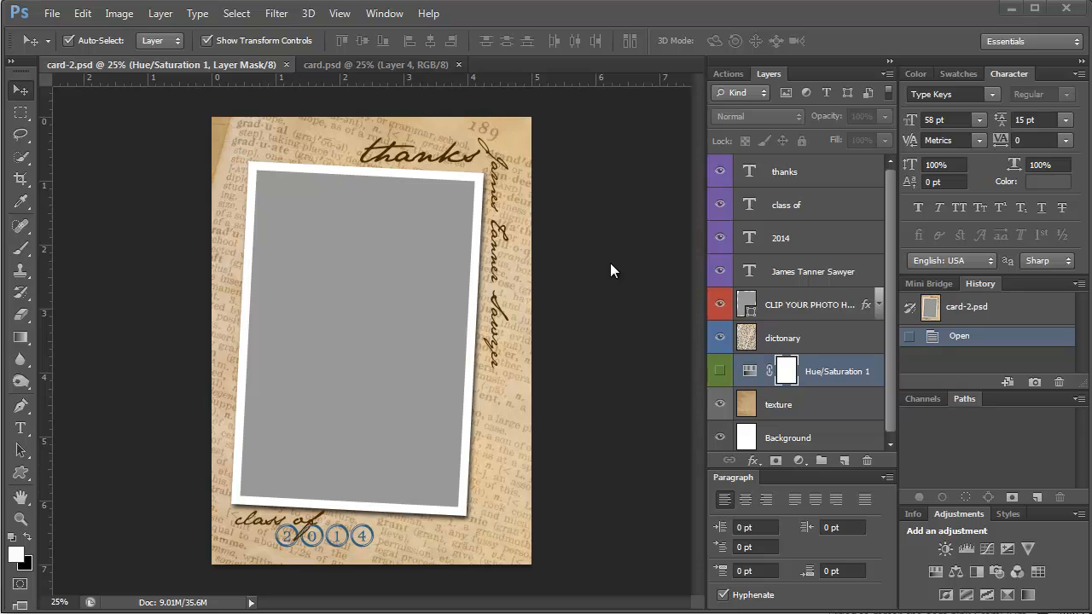
click(51, 12)
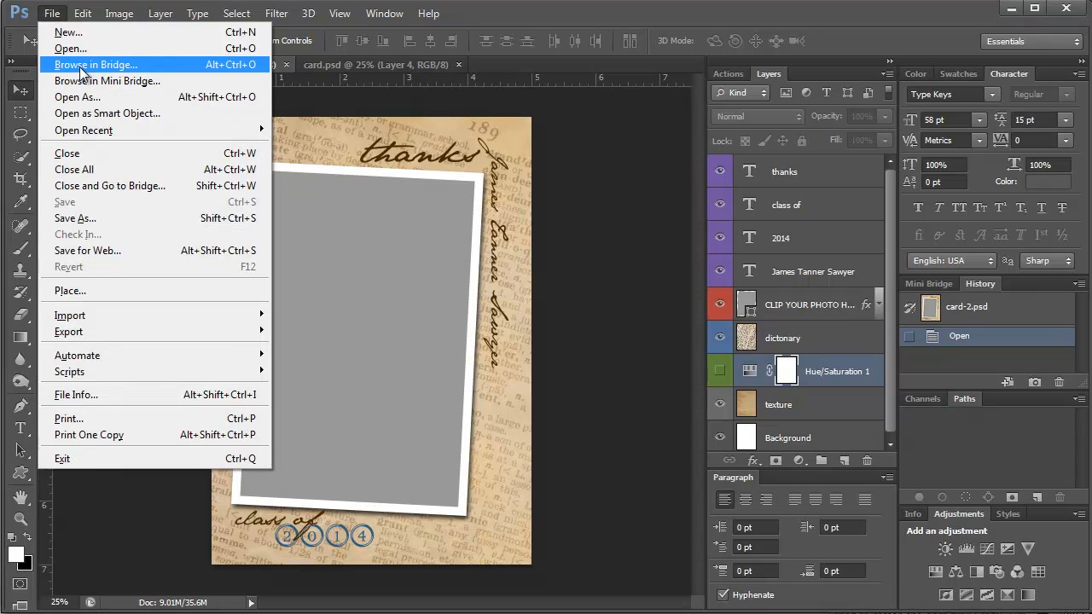
click(70, 48)
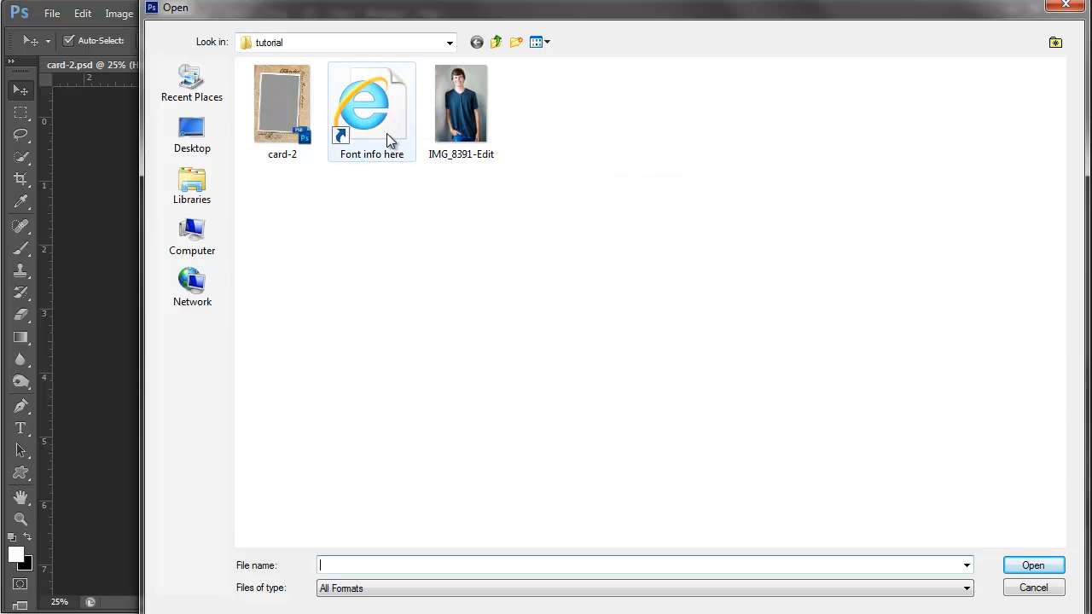
mouse_move(388, 132)
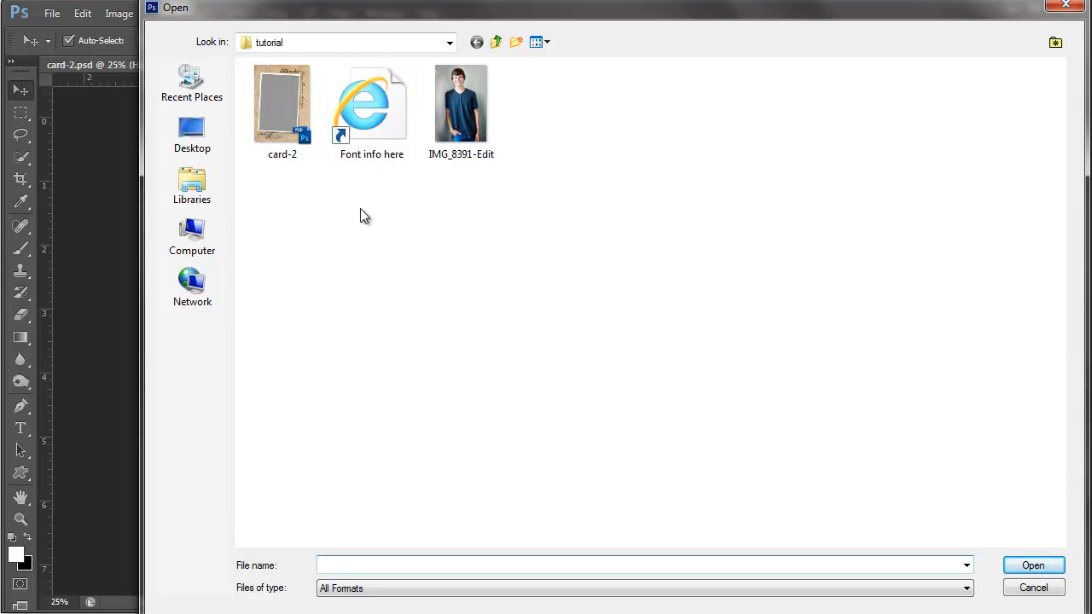
click(640, 564)
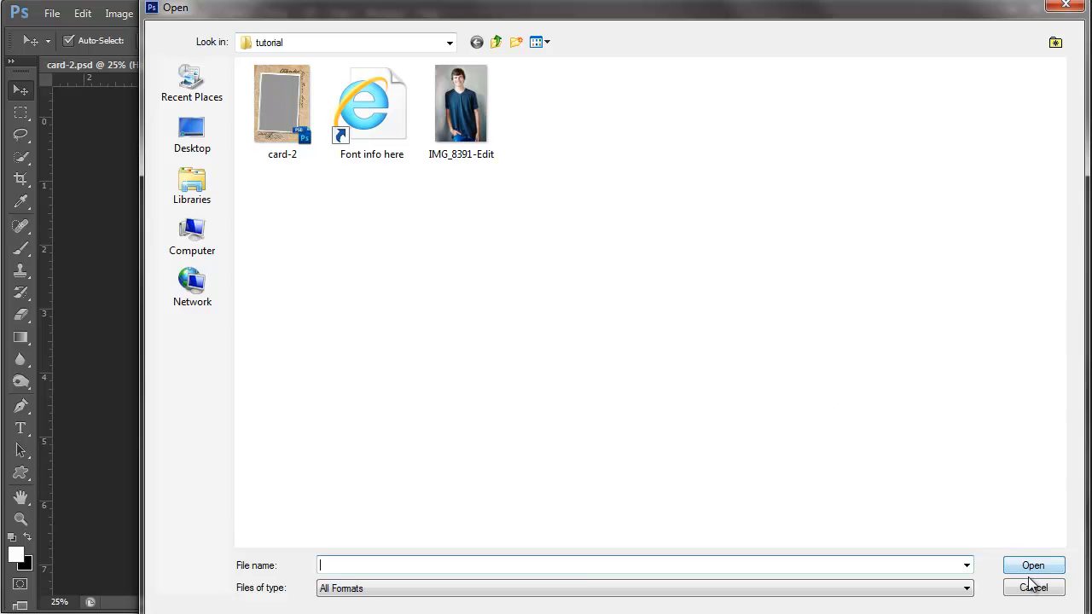
click(1033, 565)
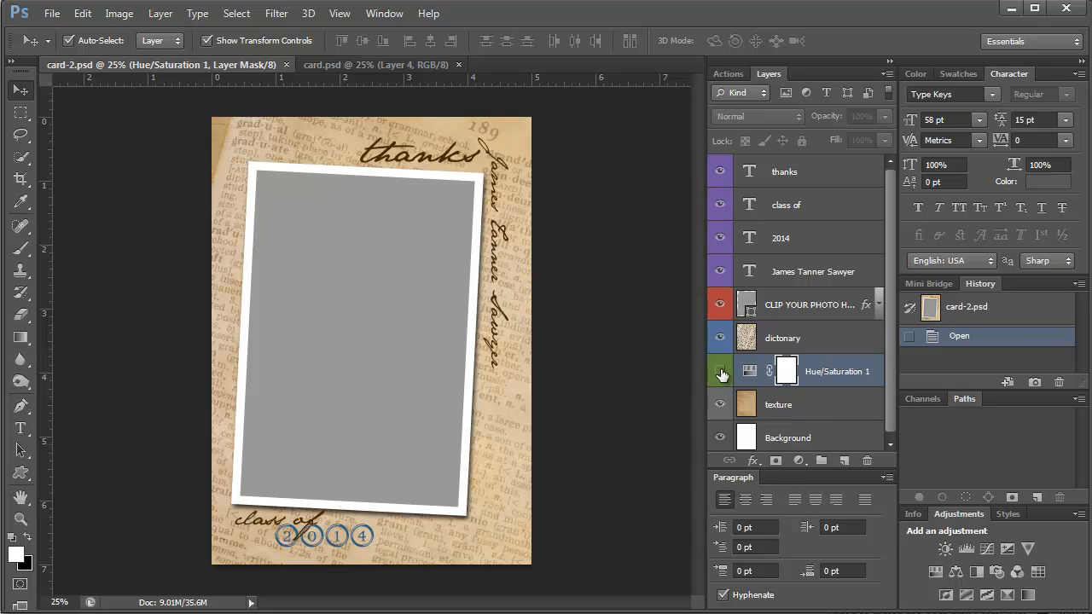
mouse_move(723, 338)
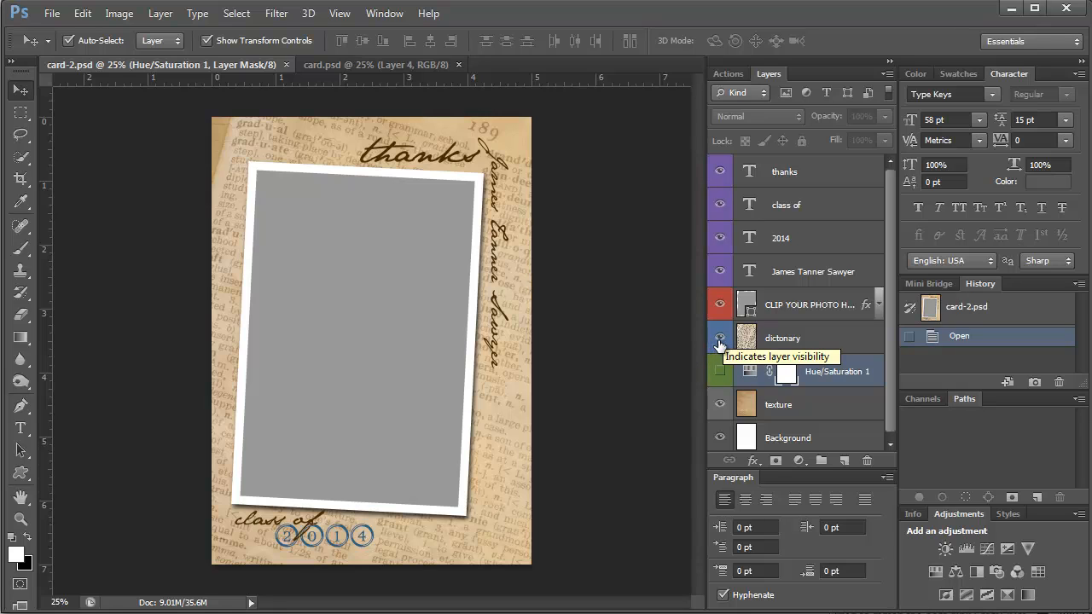
Step: Hide the dictionary-page layer and bring up the Hue/Saturation 1 adjustment's properties
click(719, 337)
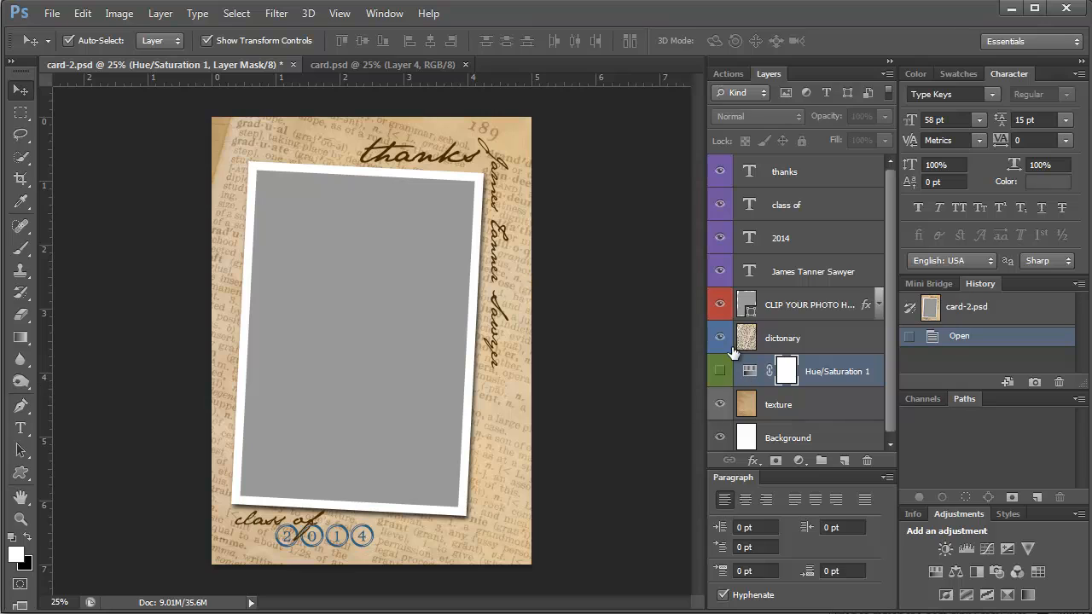
click(719, 337)
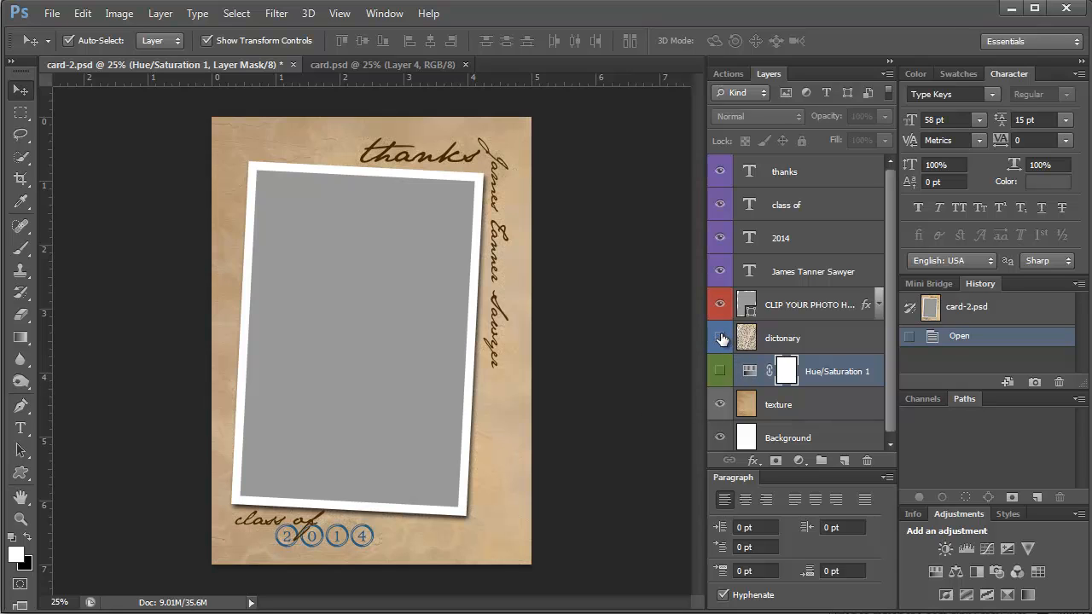
click(778, 404)
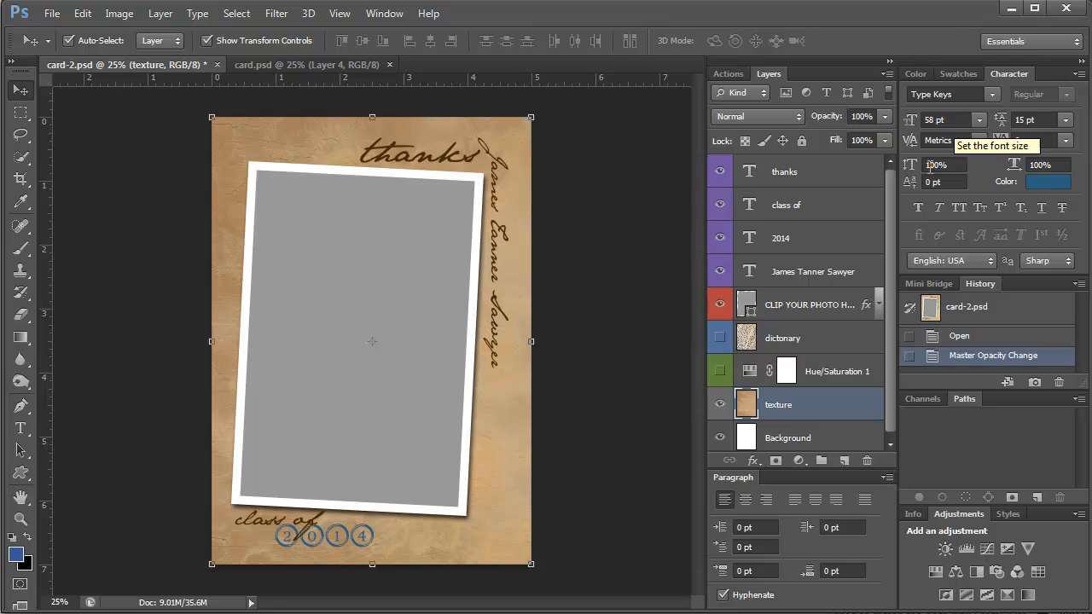
click(720, 337)
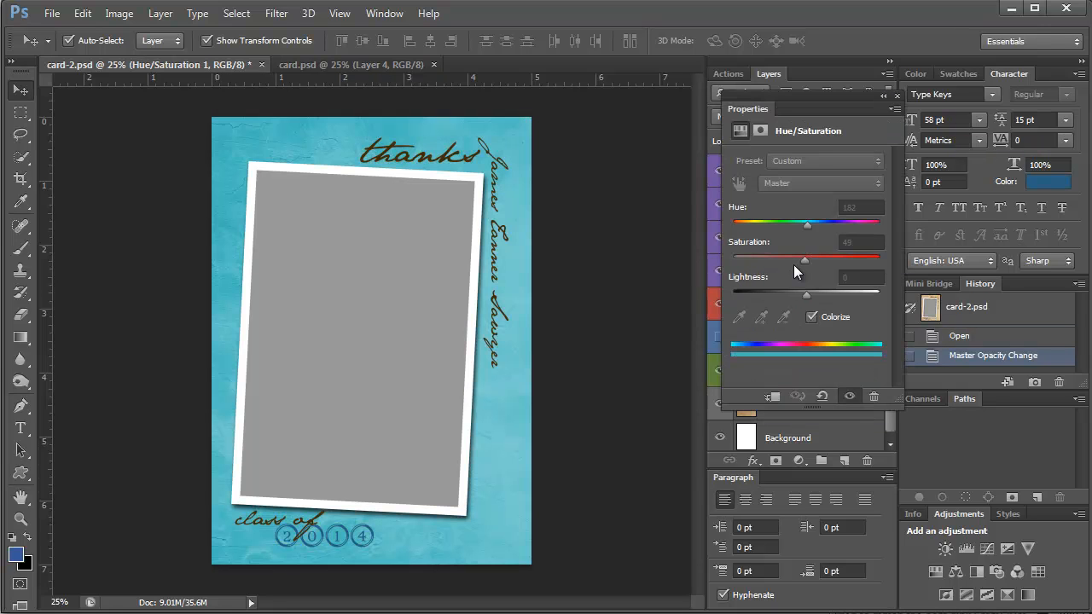
Step: Colorize the background with Hue about 350 and Saturation lowered to about 41 for a soft red
drag(807, 224, 862, 223)
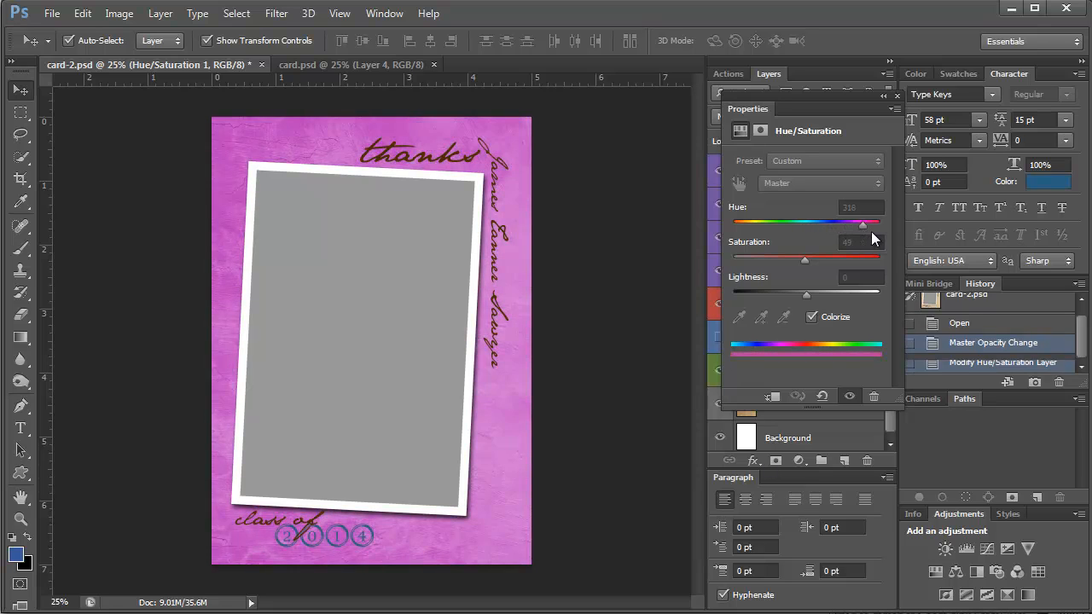
drag(863, 223, 877, 224)
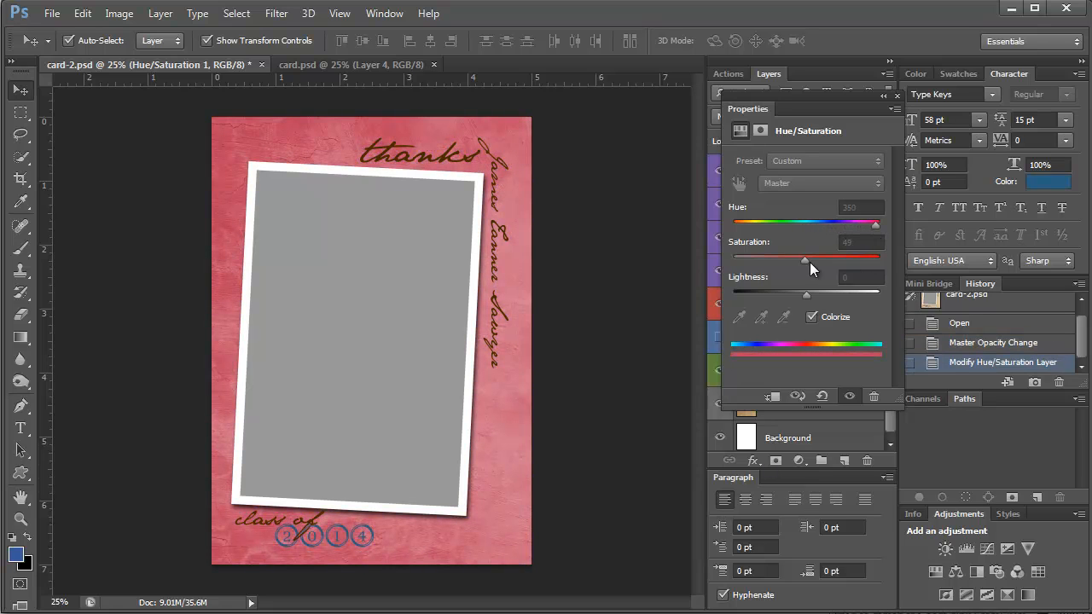
drag(828, 260, 792, 259)
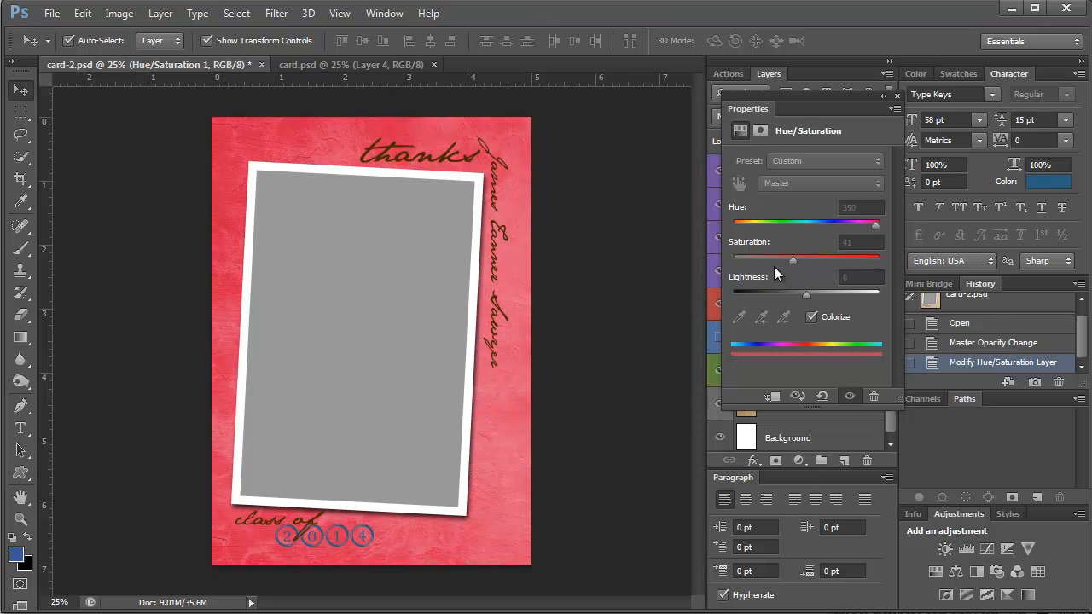
drag(791, 259, 732, 259)
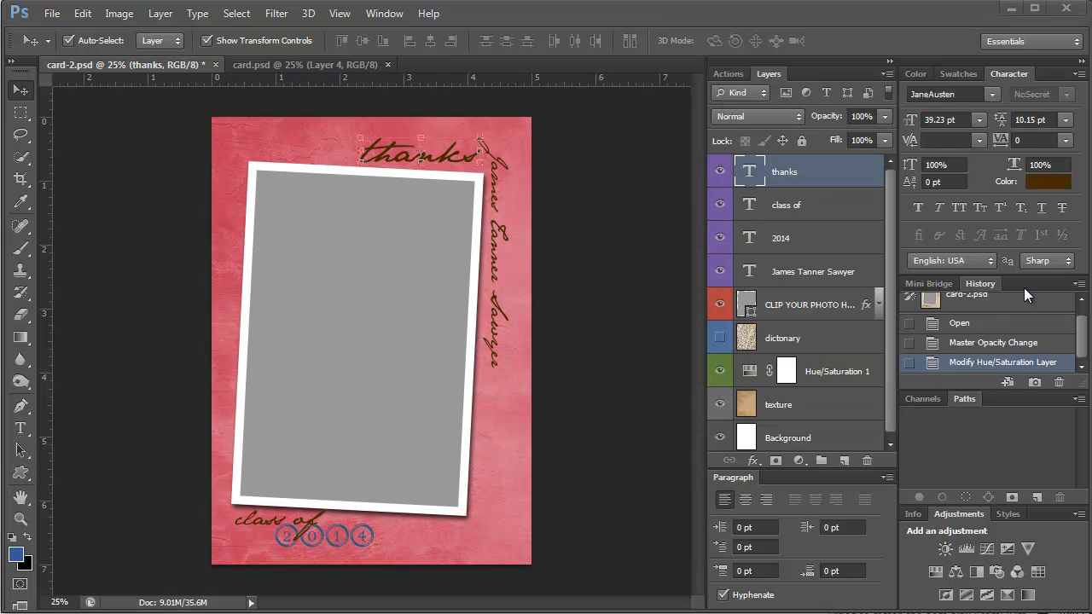
Step: Try a new colour for the thanks text, then revert card-2.psd to its original tan design
click(1048, 181)
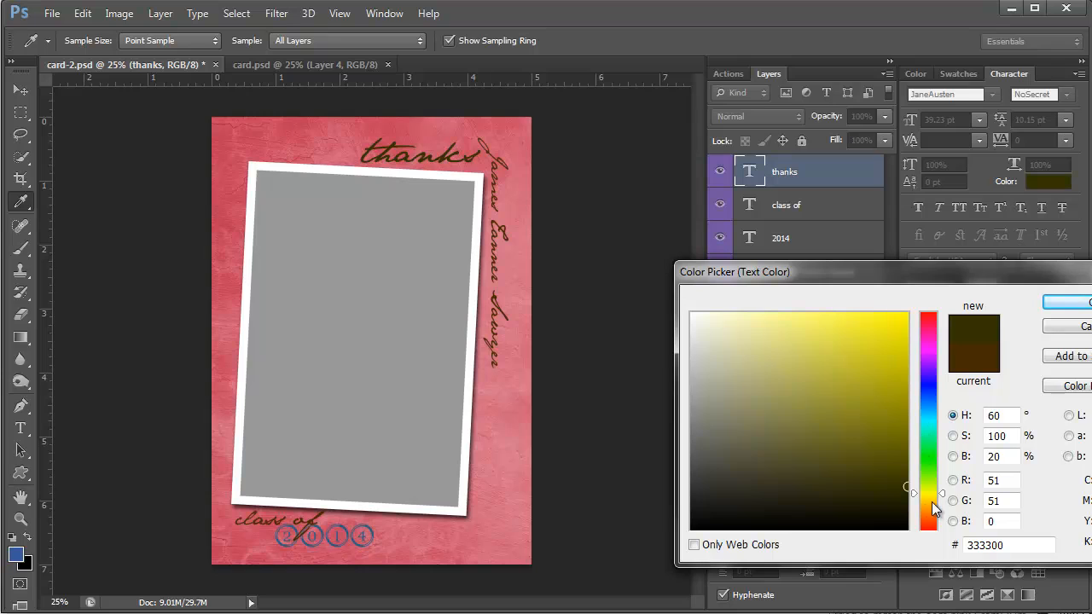
click(874, 528)
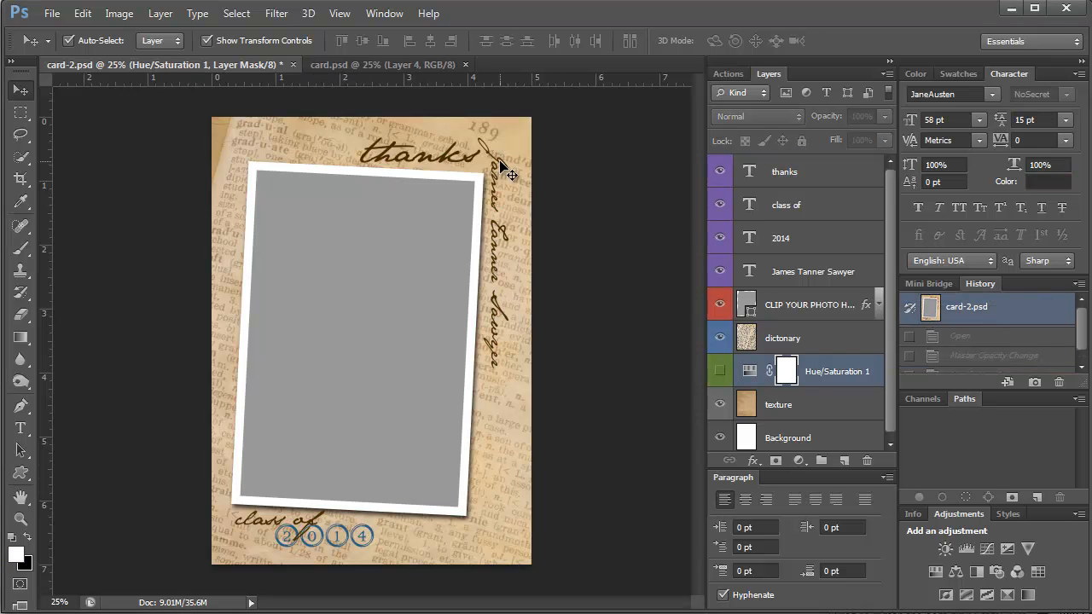
Step: Open IMG_8391-Edit and bring the portrait into card-2.psd as Layer 1
click(52, 13)
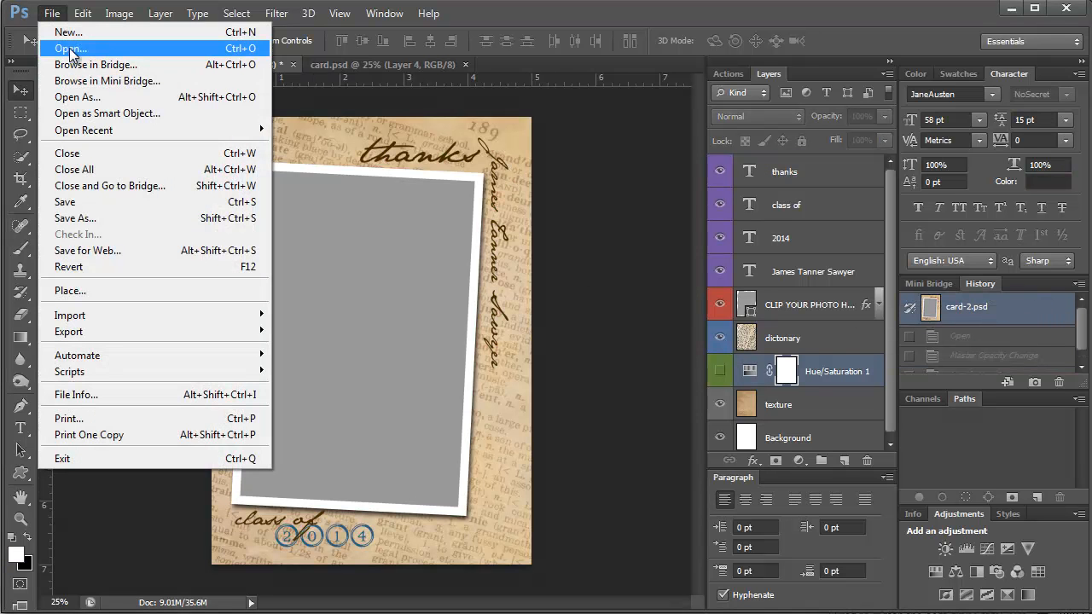
click(69, 48)
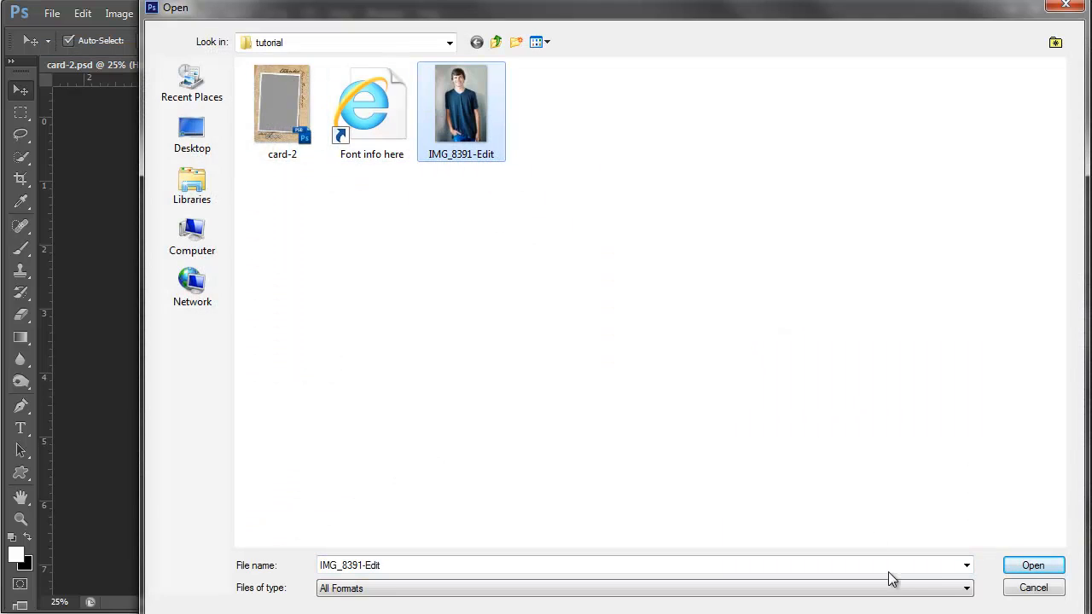
click(1032, 565)
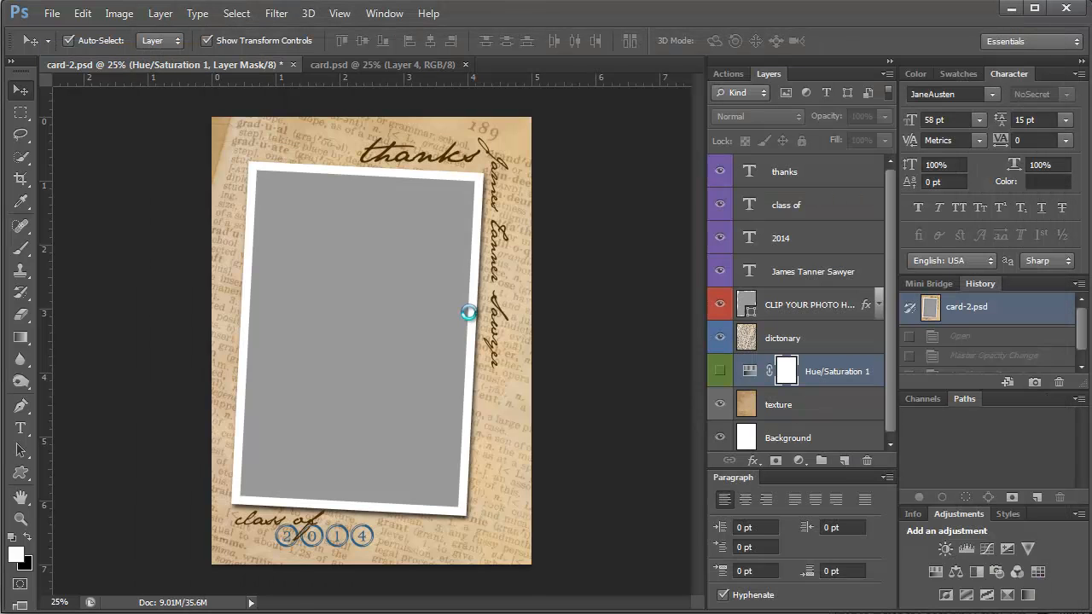
click(566, 64)
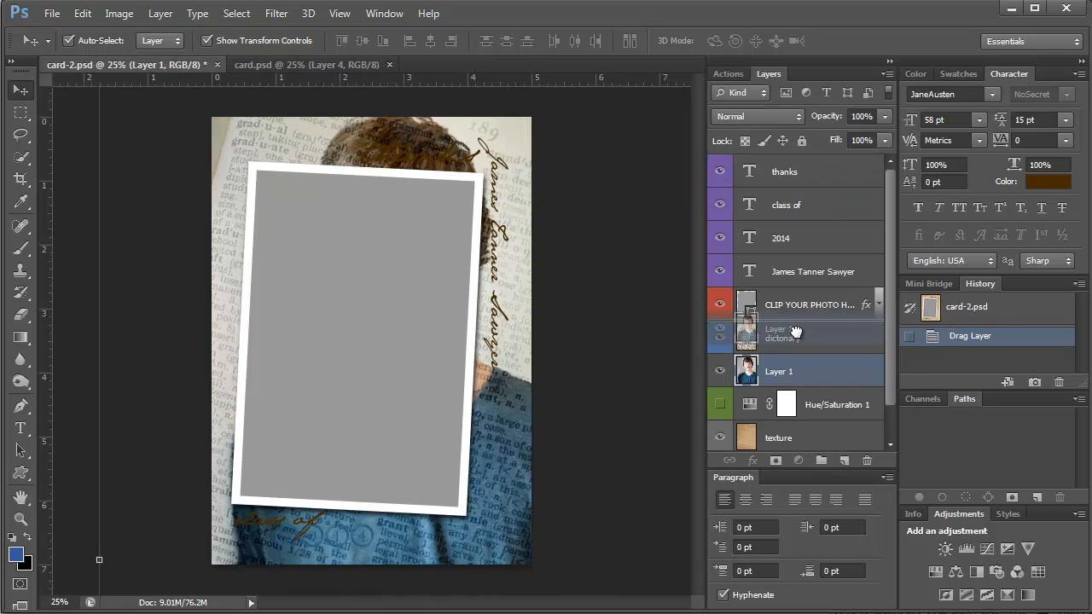
Step: Move Layer 1 above CLIP YOUR PHOTO HERE and convert it to a smart object
drag(778, 370, 778, 305)
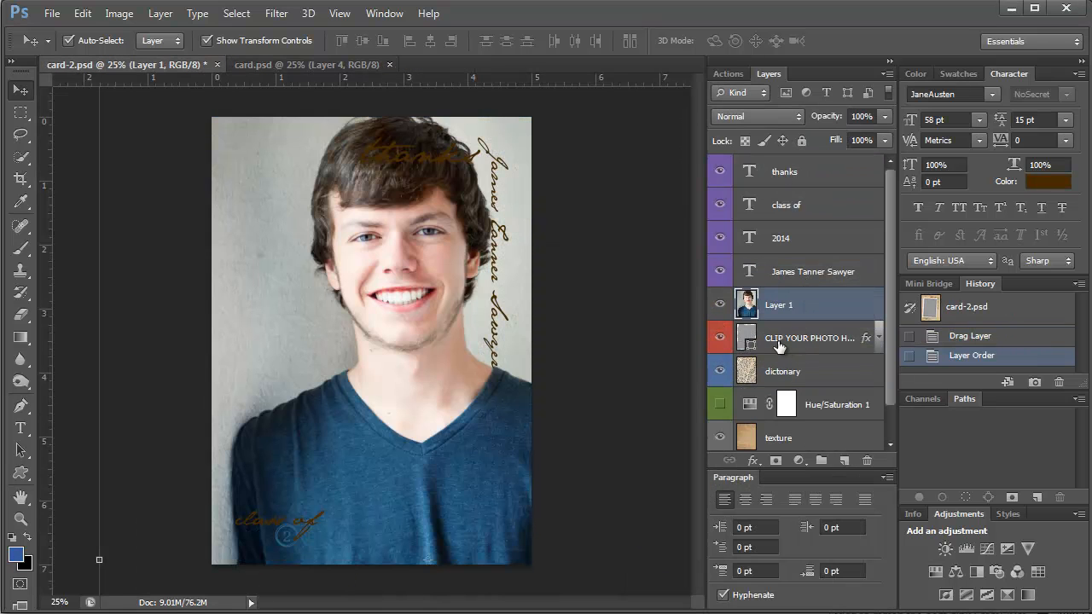
right_click(779, 305)
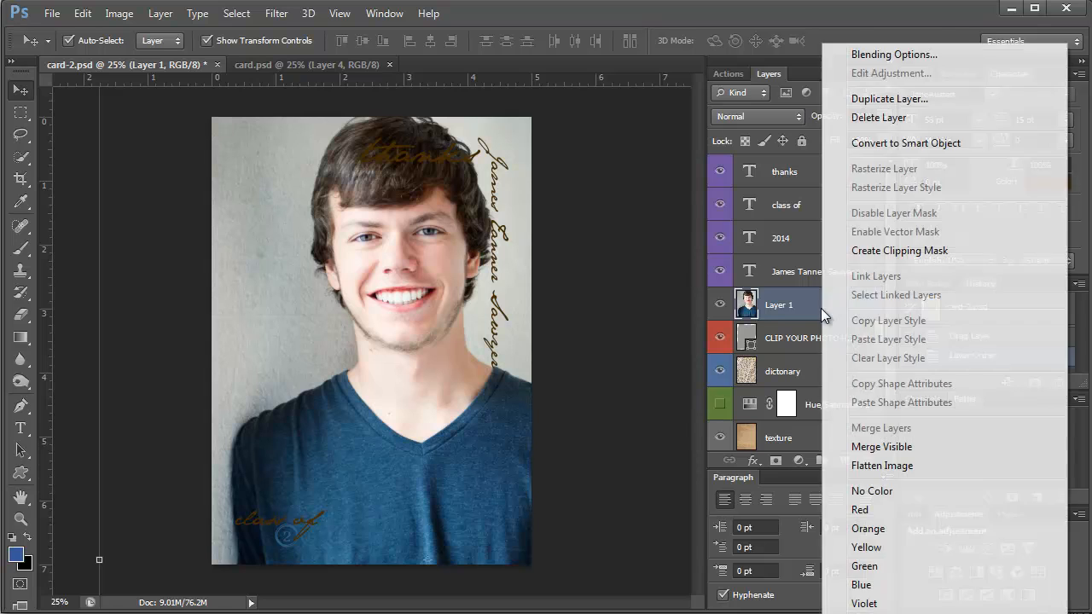
mouse_move(913, 380)
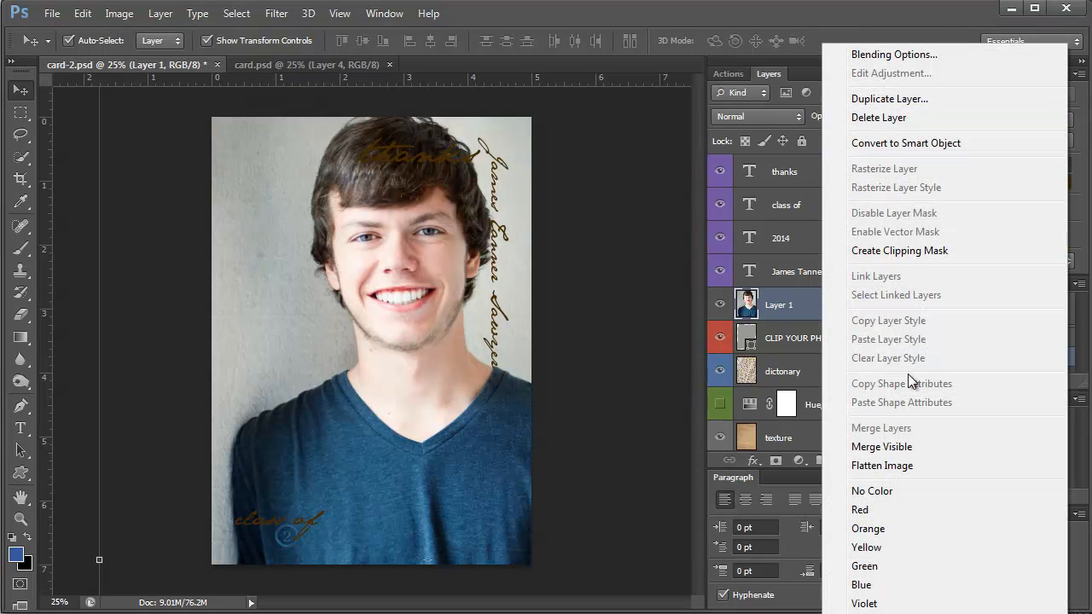
click(340, 12)
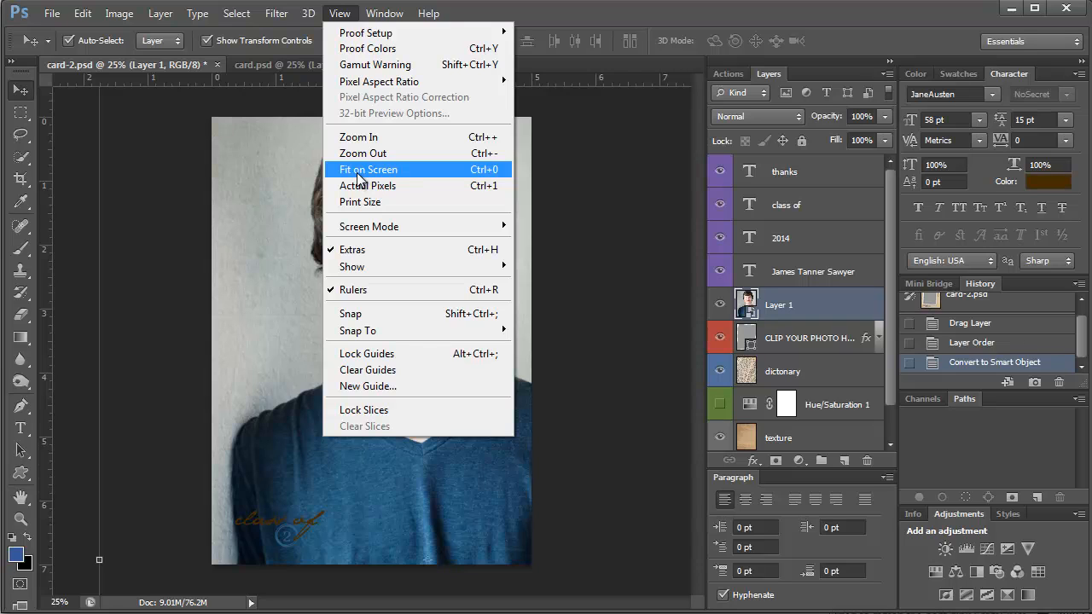
Step: Fit the card on screen and free-transform the photo down to about 40%
click(368, 168)
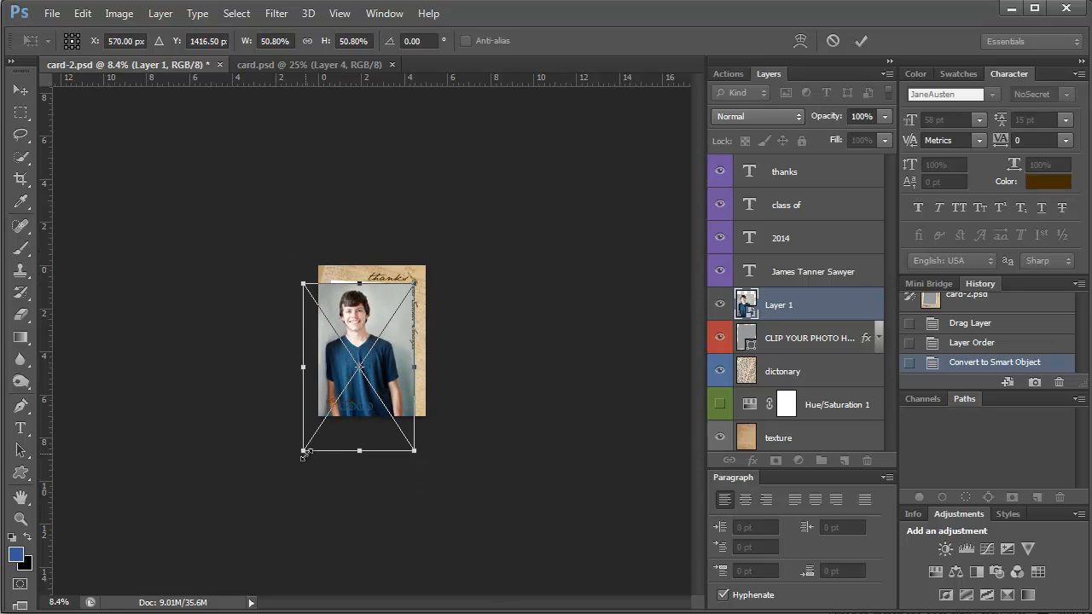
drag(304, 450, 337, 423)
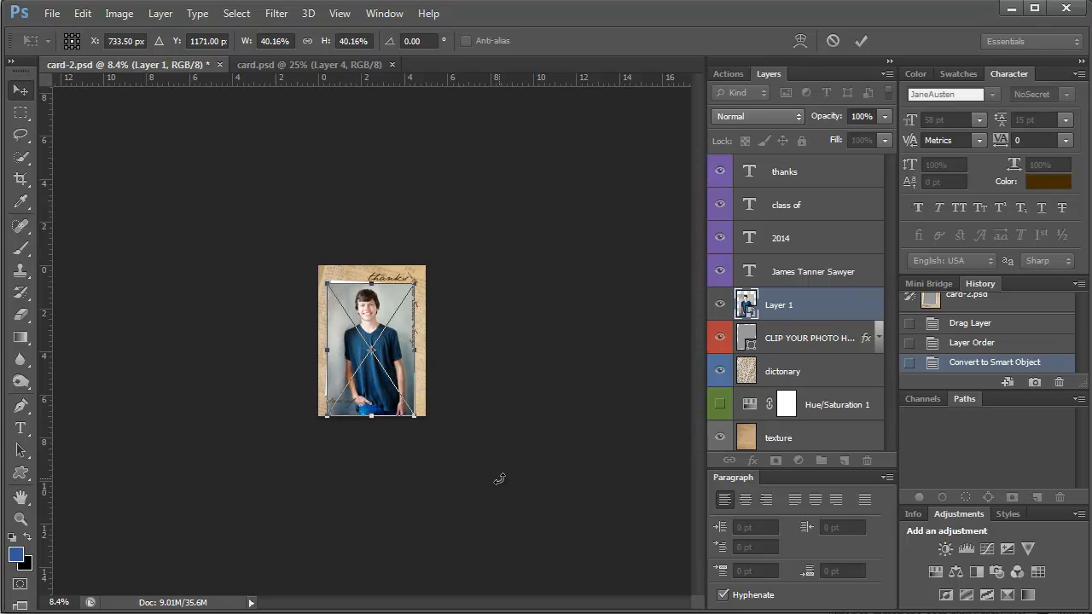
right_click(779, 304)
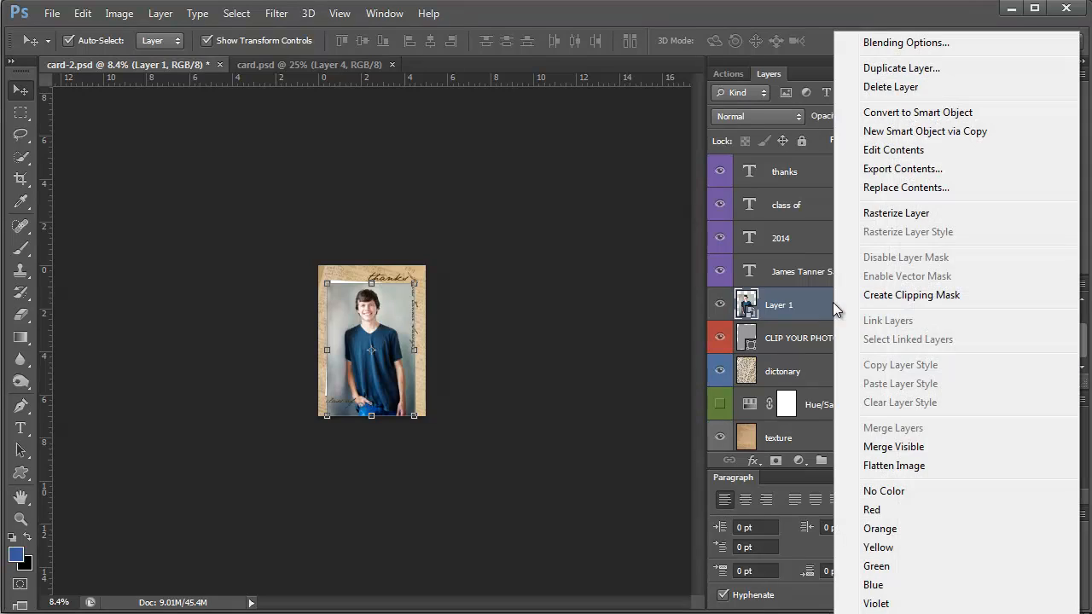
Step: Create a clipping mask so the portrait shows only inside the frame placeholder
click(911, 294)
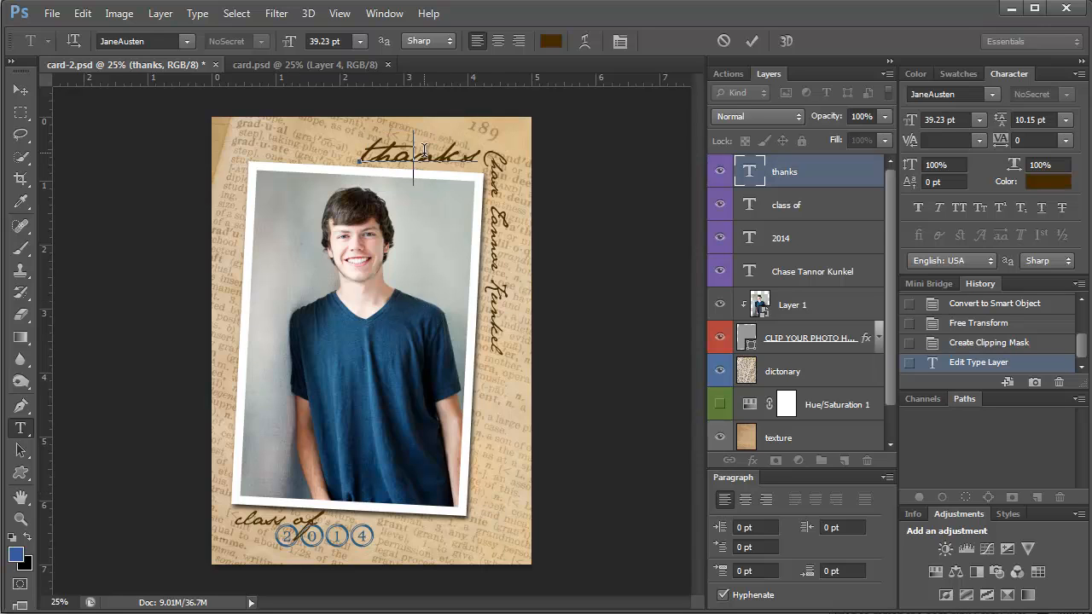
Step: Browse Edit > Transform, commit the type edit, and bring up the Image menu for rotation
click(82, 13)
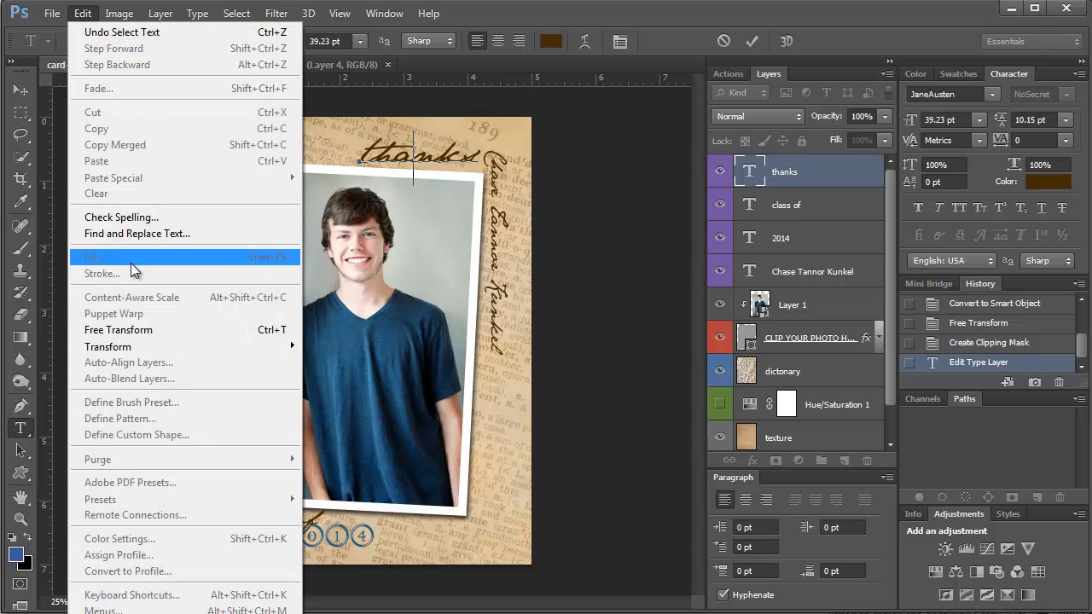
mouse_move(108, 346)
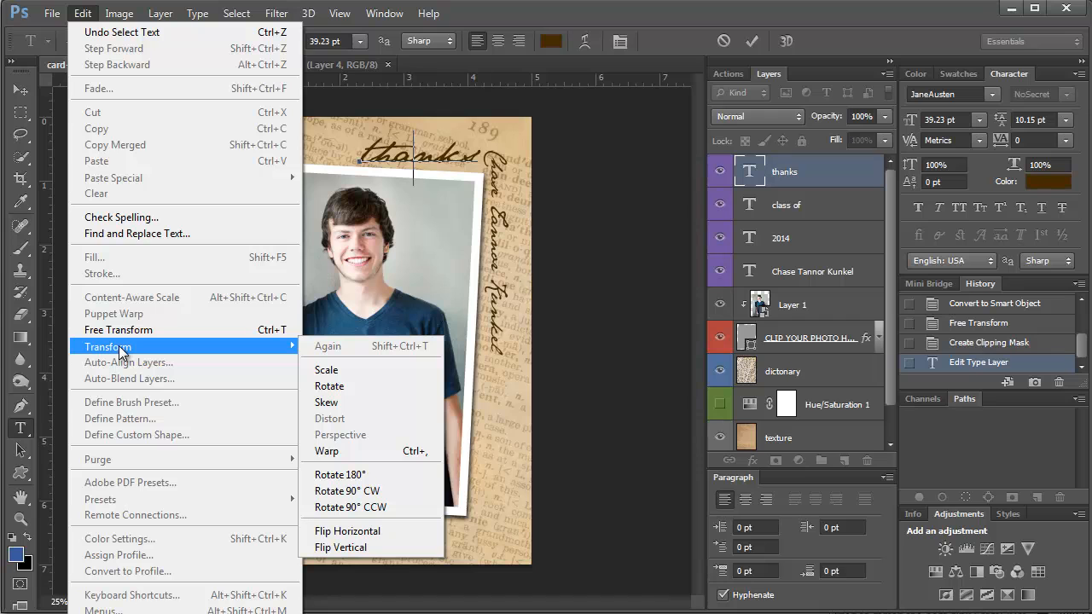
click(118, 12)
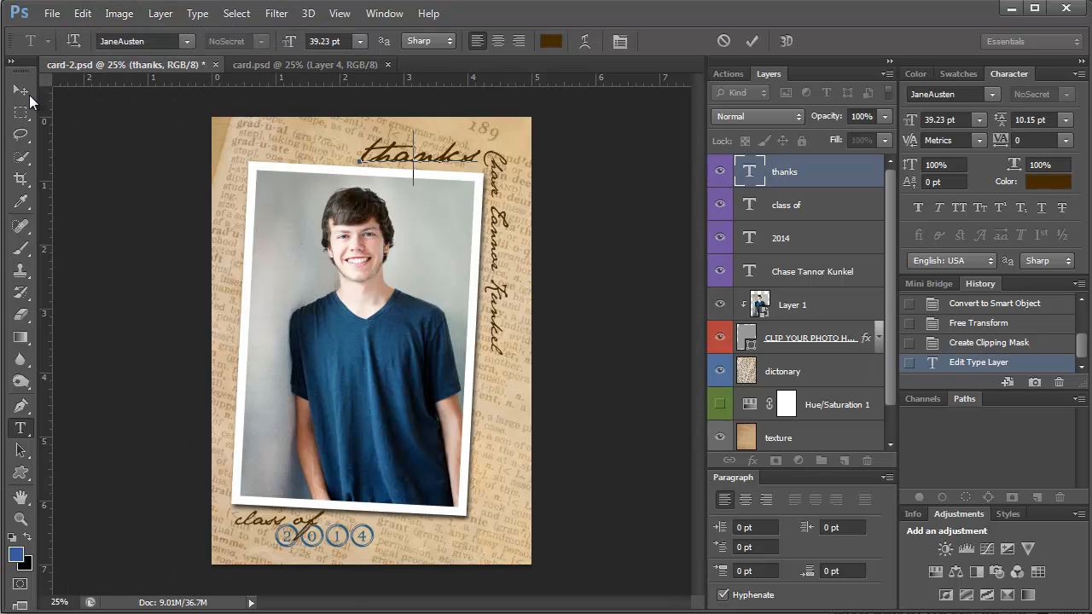
click(119, 12)
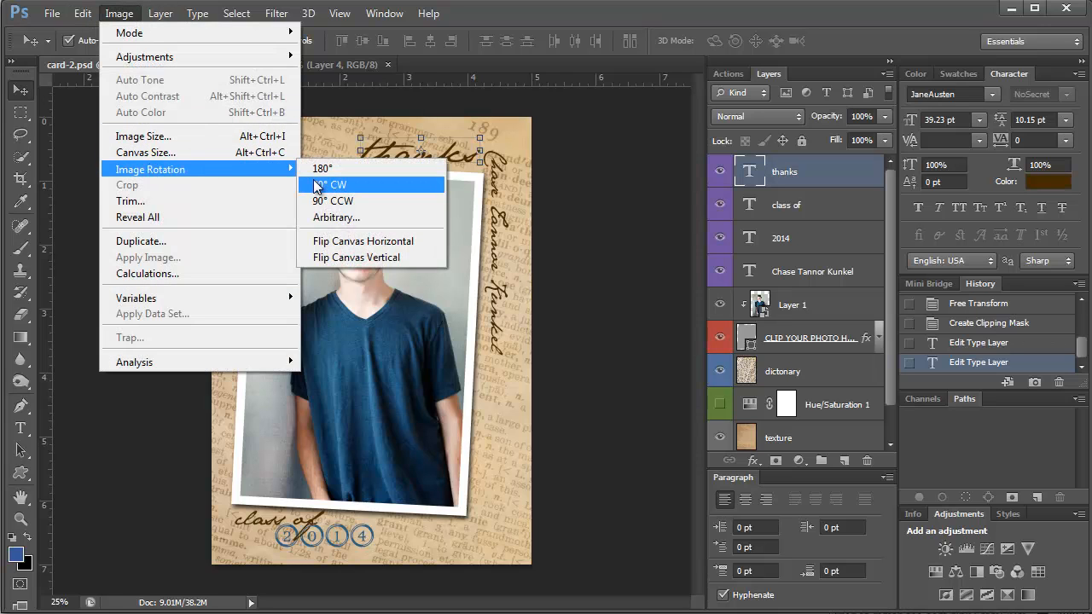
Step: Rotate the canvas 90° CW then 180° for a landscape layout, and commit the photo's transform upright
click(333, 185)
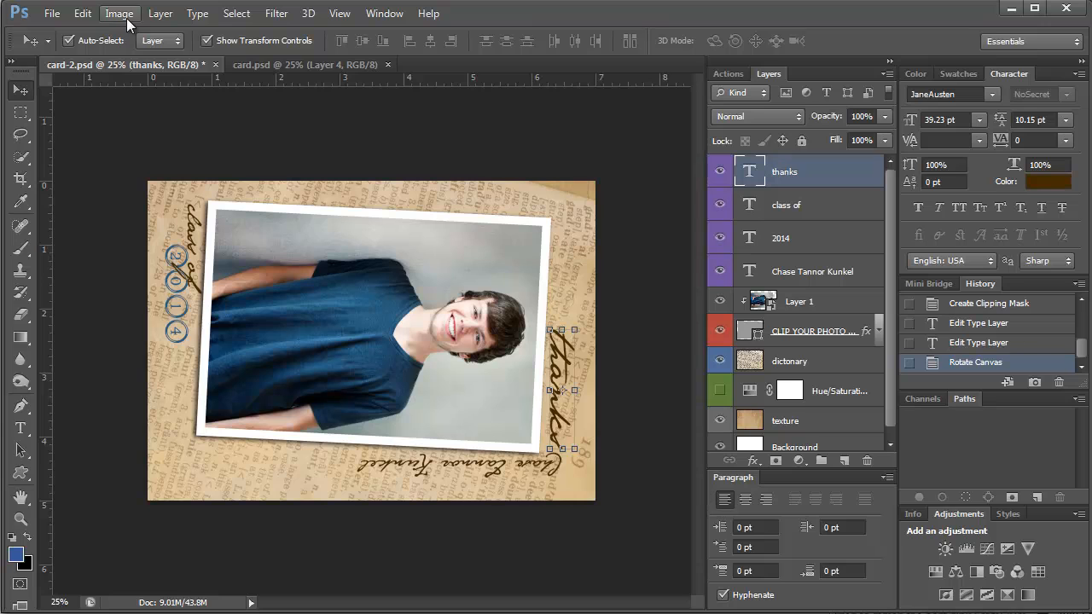
click(118, 13)
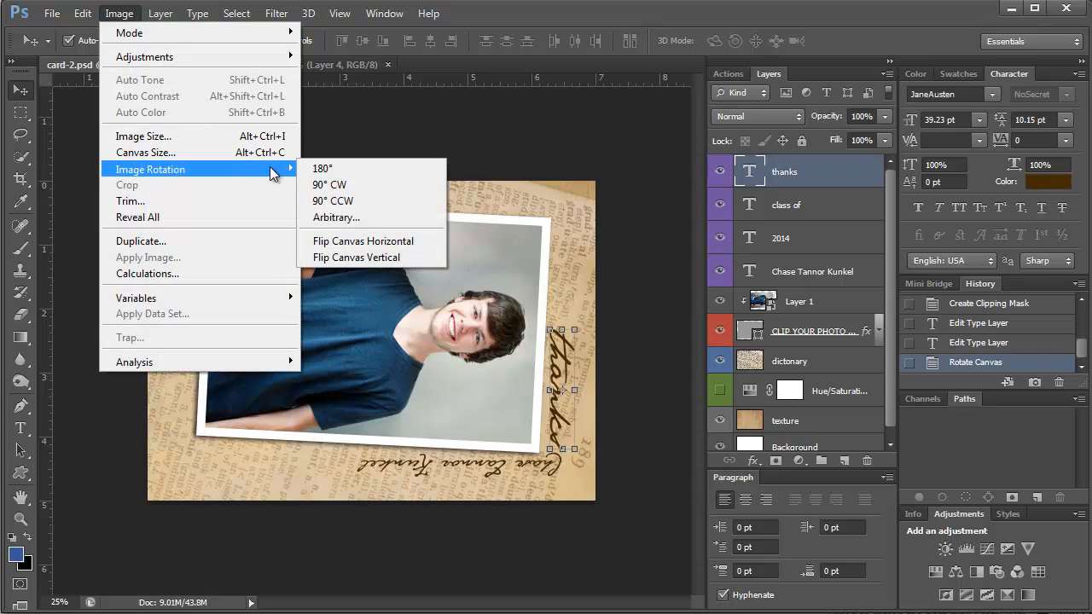
click(328, 185)
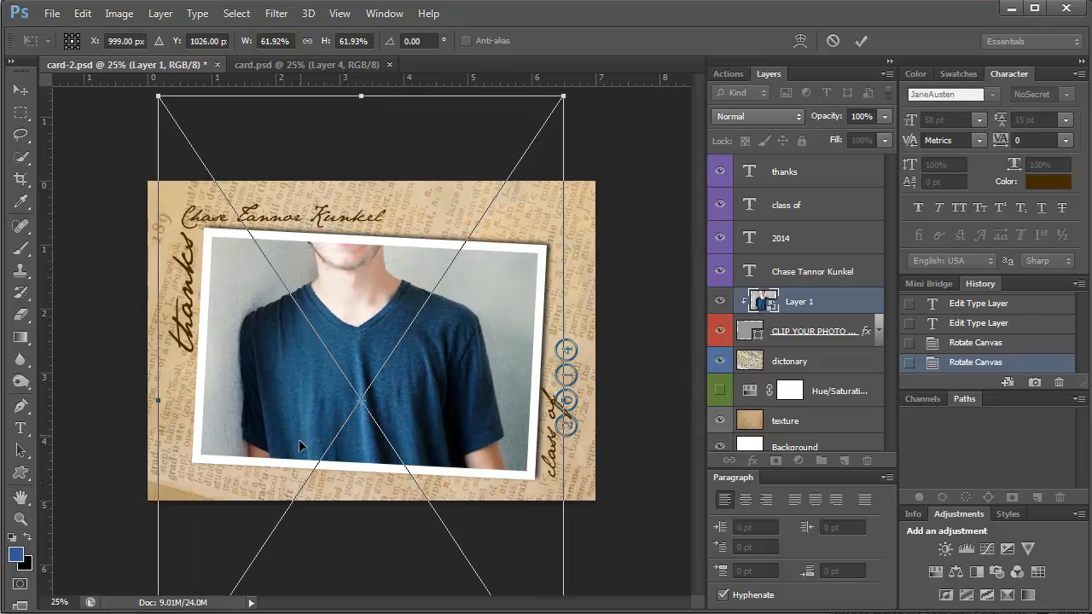
click(861, 41)
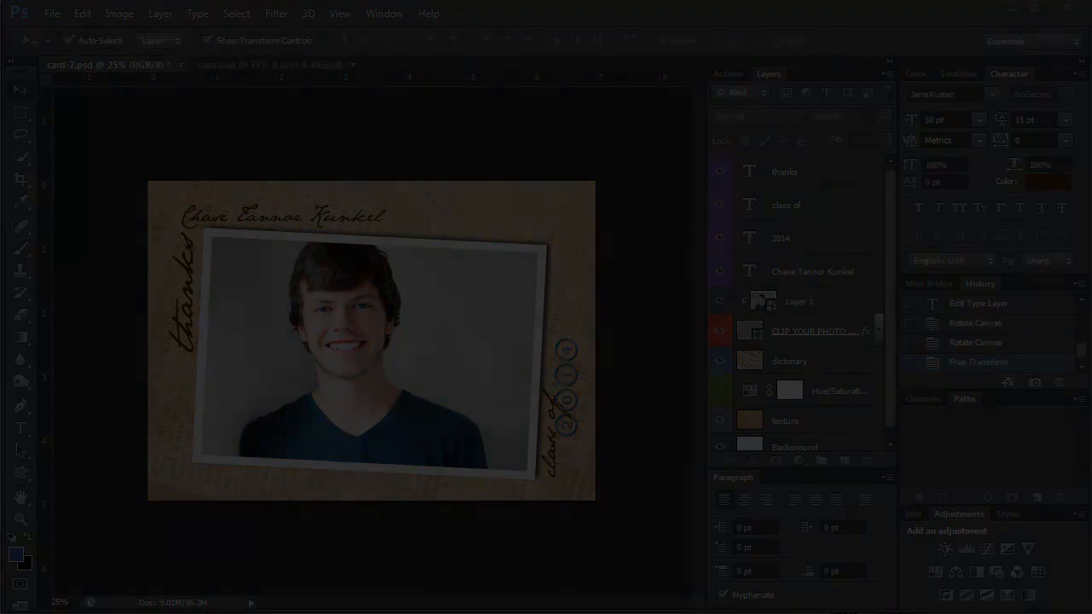